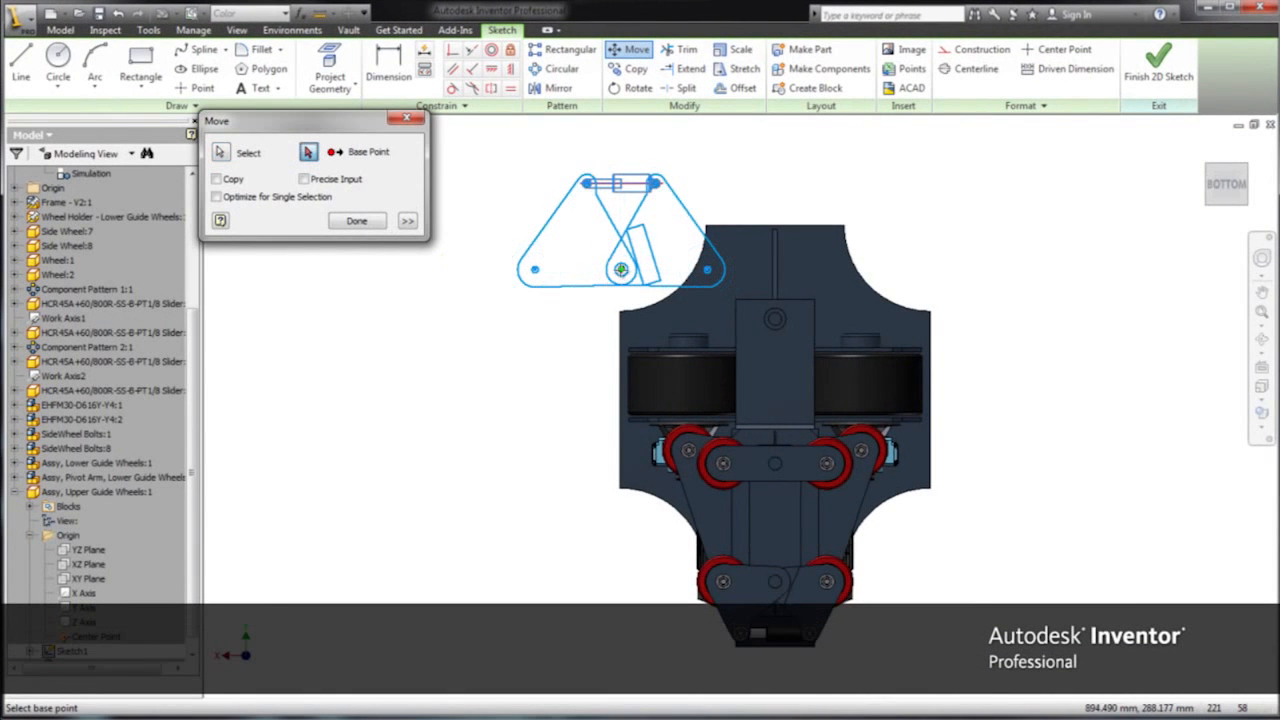
Drag the triangular linkage sketch onto the chassis top and finish the move
{"action": "left_click_drag", "start_coordinate": [620, 268], "coordinate": [778, 322]}
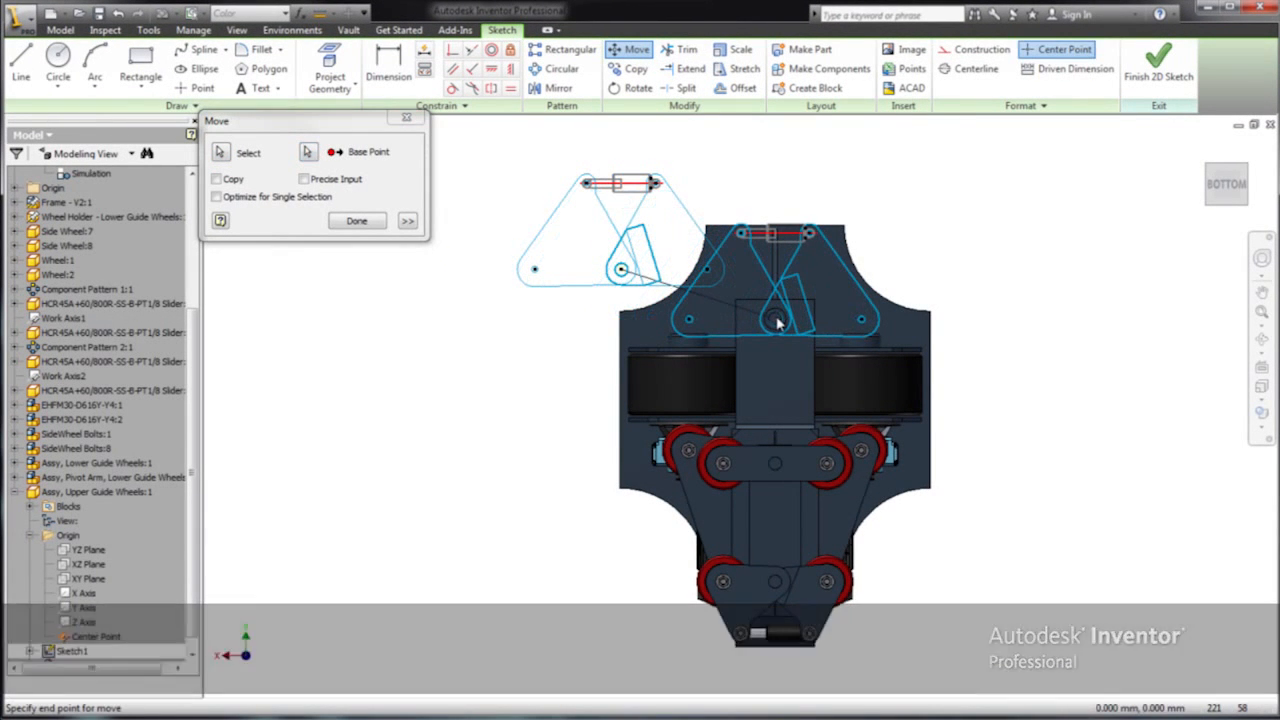
{"action": "left_click", "coordinate": [357, 221]}
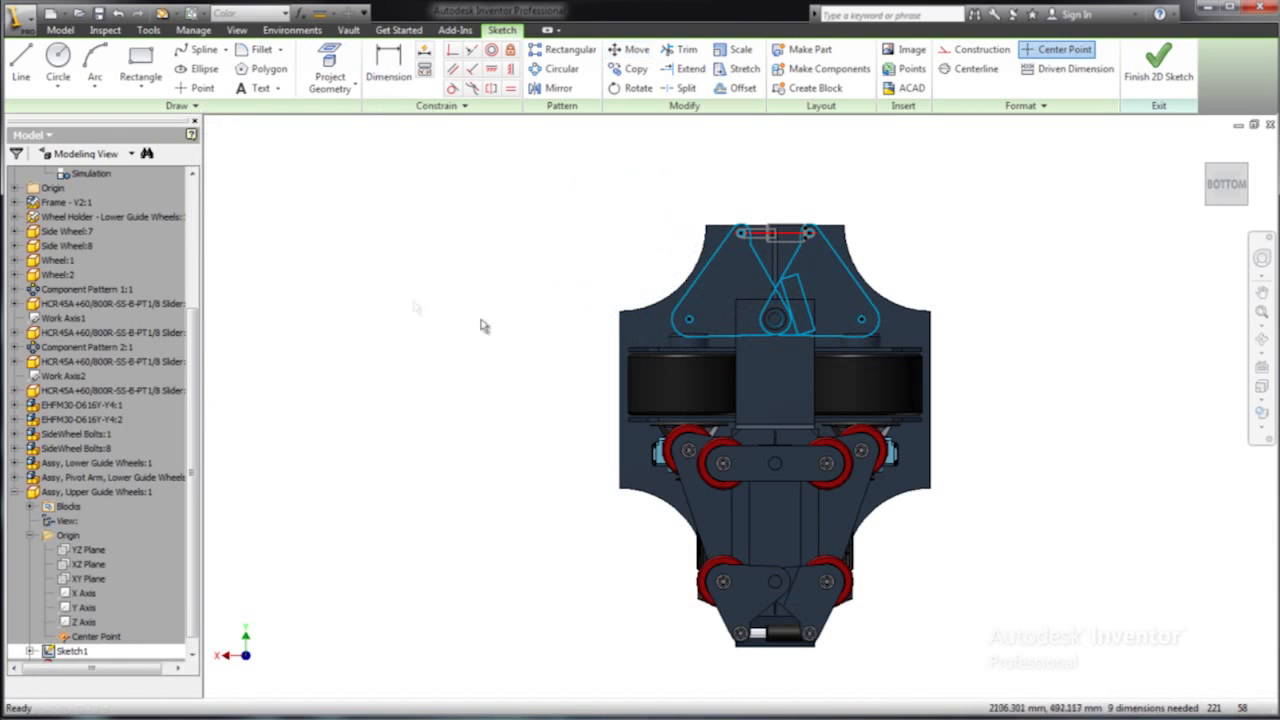
{"action": "right_click", "coordinate": [485, 325]}
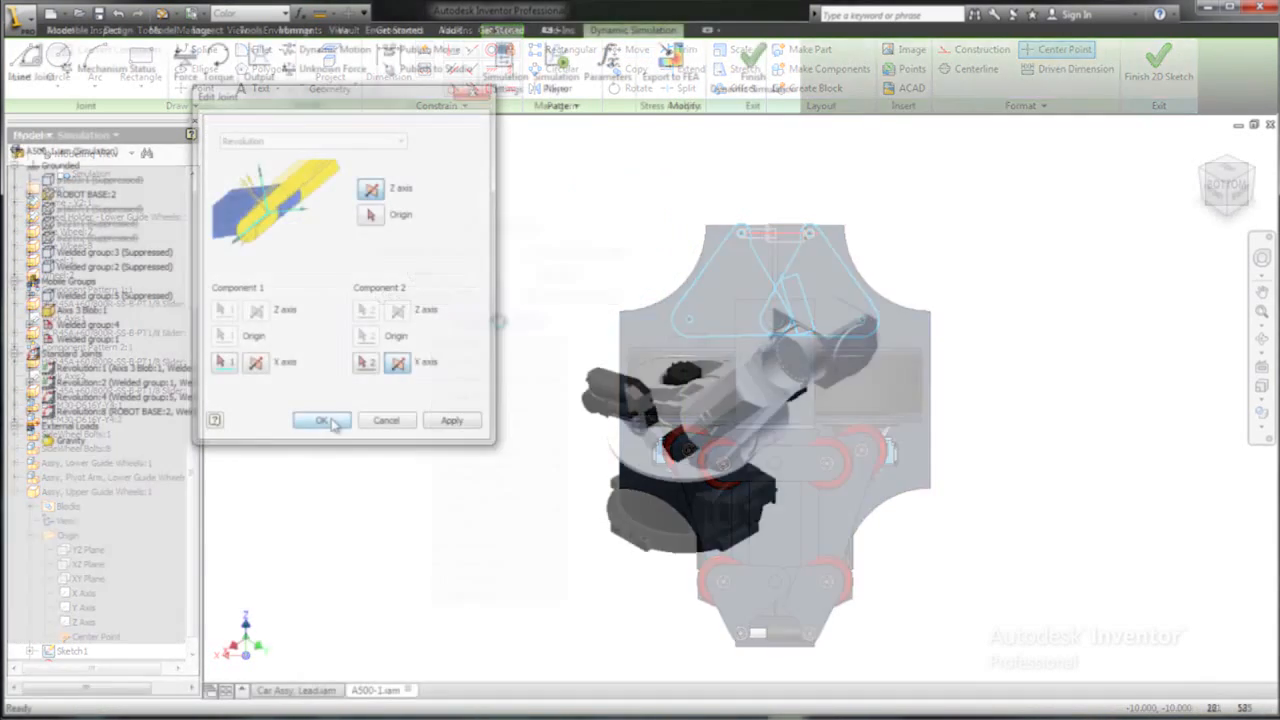
Confirm the revolution joint and apply a torque load at the arm's end face
{"action": "left_click", "coordinate": [321, 420]}
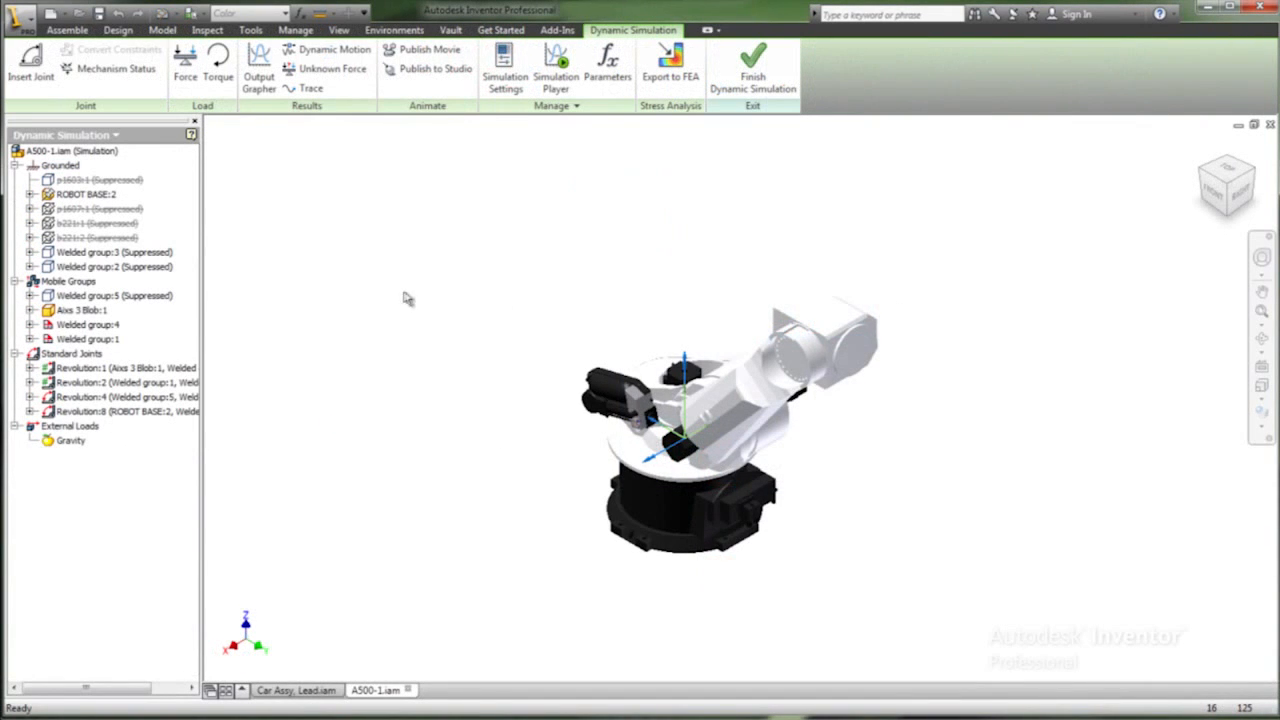
{"action": "left_click", "coordinate": [218, 68]}
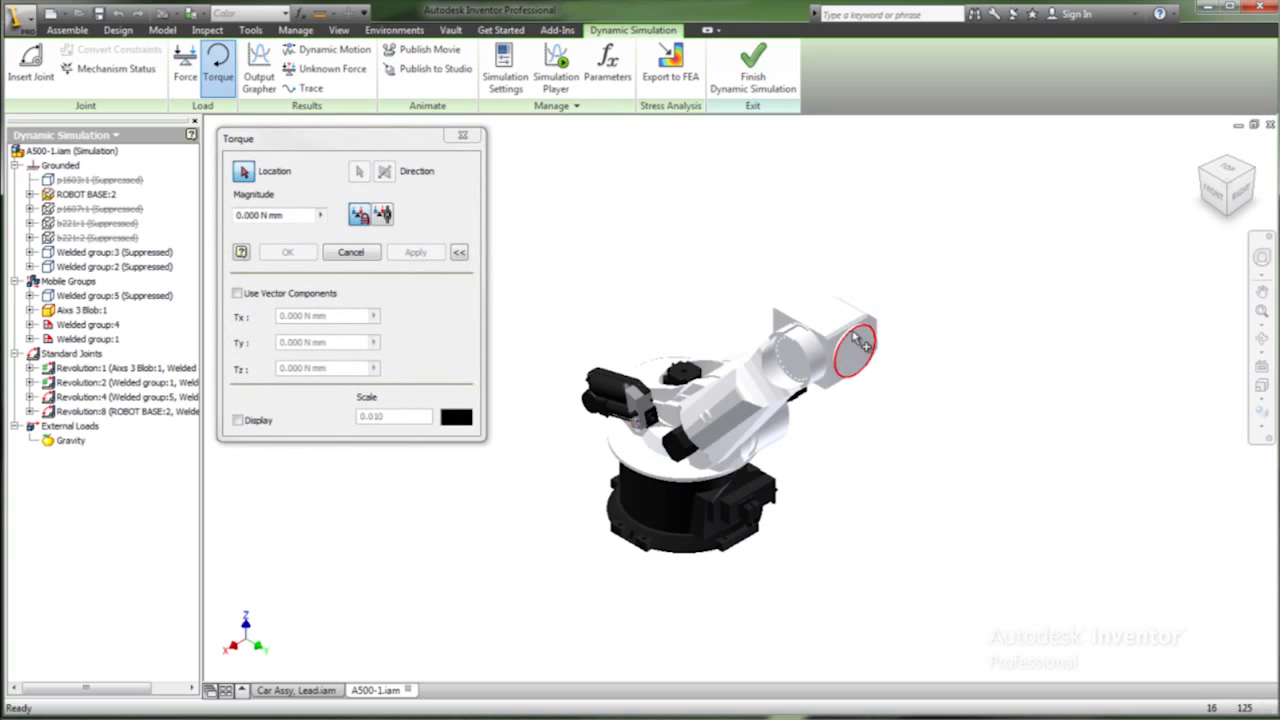
{"action": "left_click", "coordinate": [359, 171]}
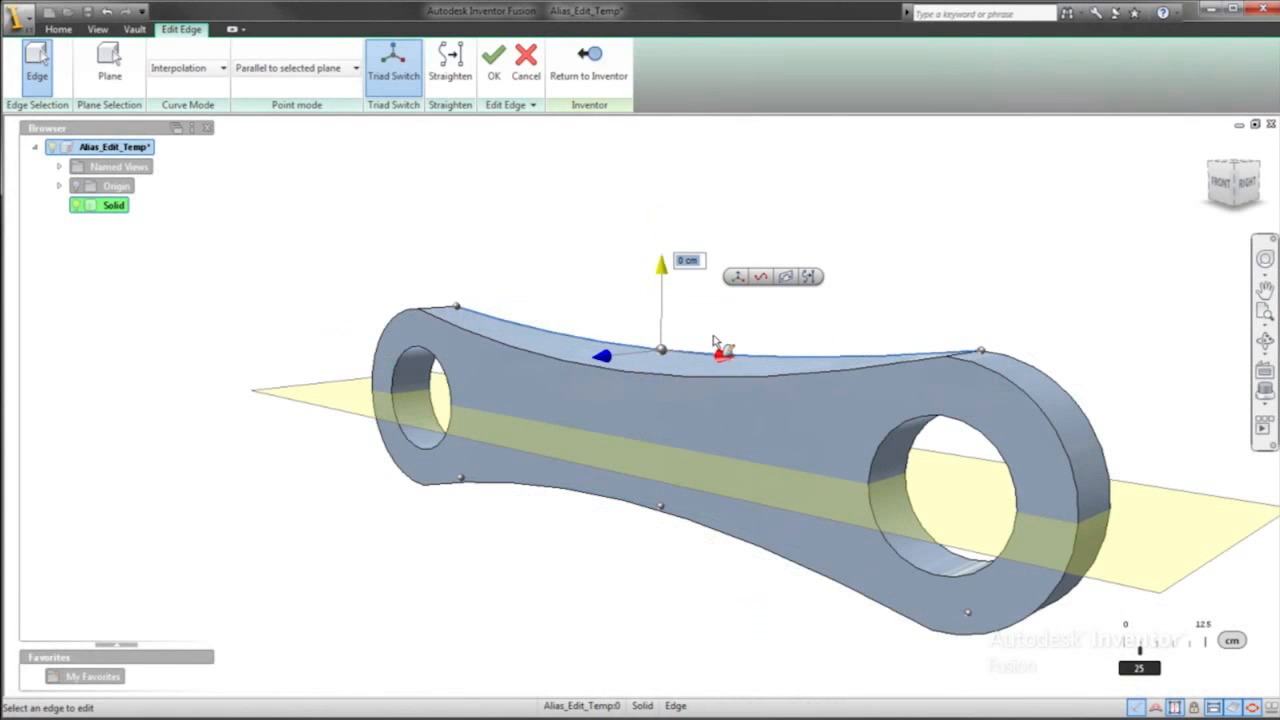
Accept the reshaped top edge of the link part from the marking menu
{"action": "right_click", "coordinate": [720, 350]}
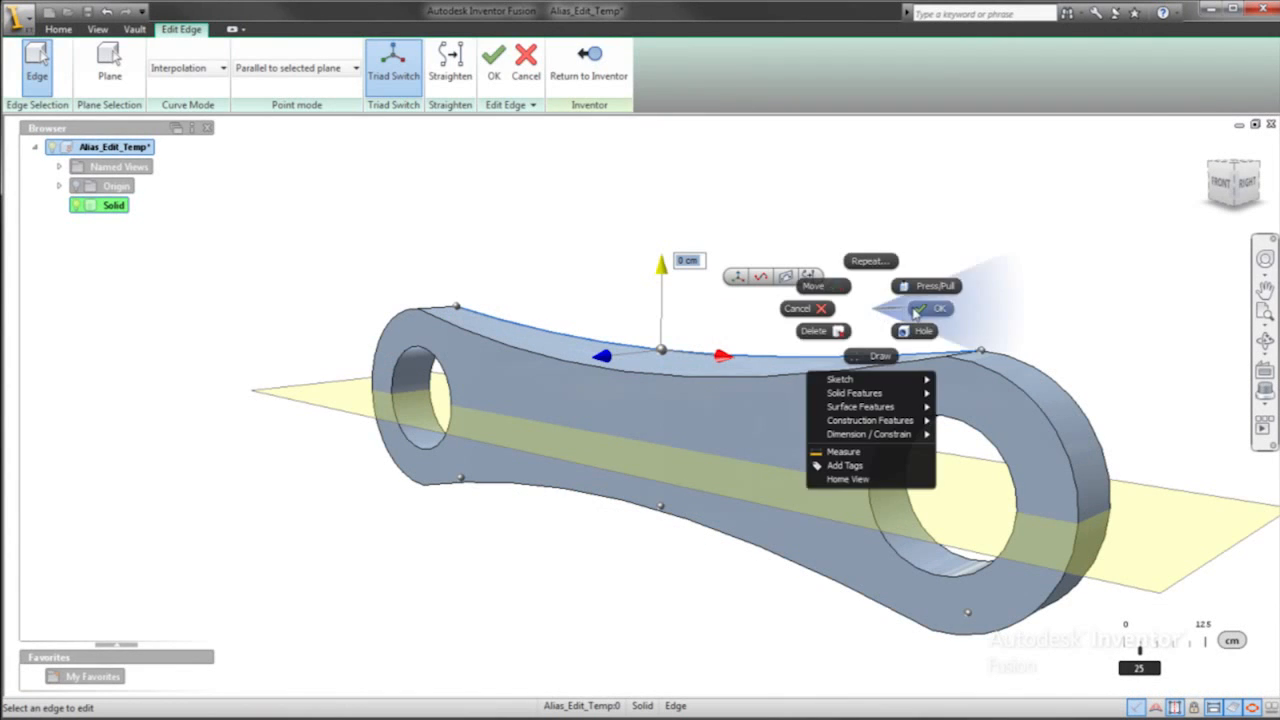
{"action": "left_click", "coordinate": [936, 308]}
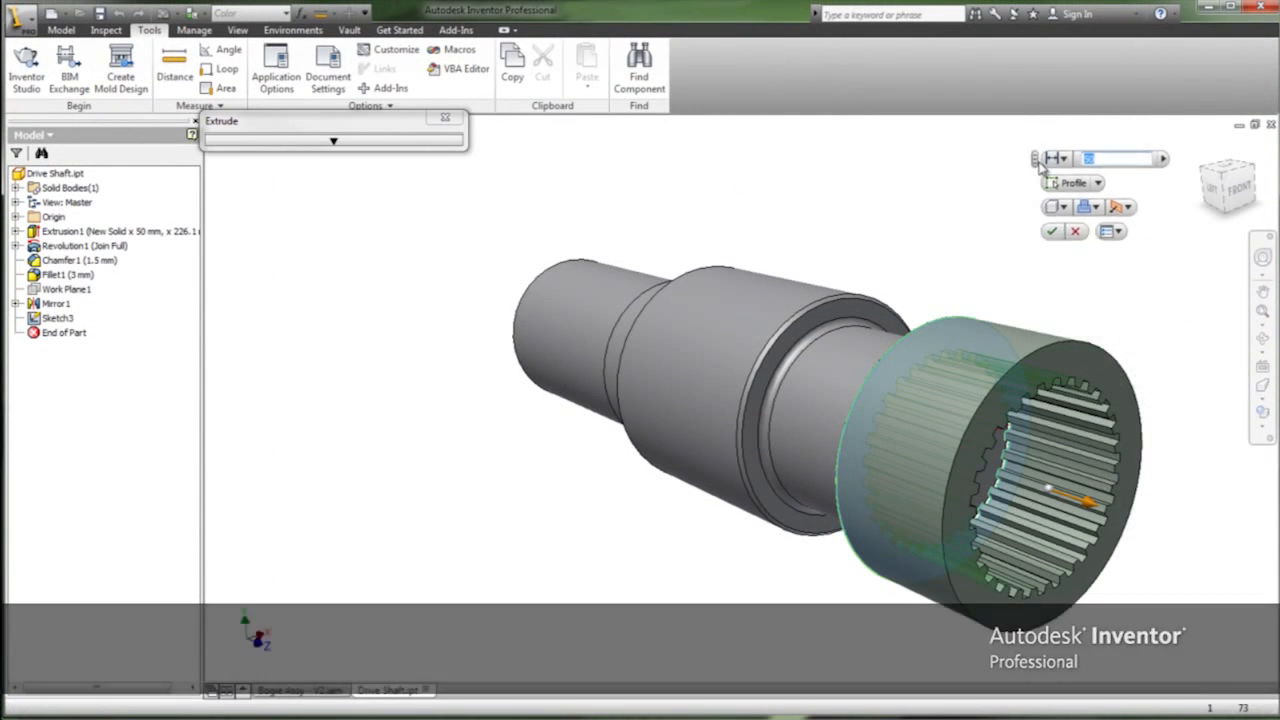
Switch the splined shaft extrusion to Cut with a distance of 51
{"action": "left_click", "coordinate": [1096, 194]}
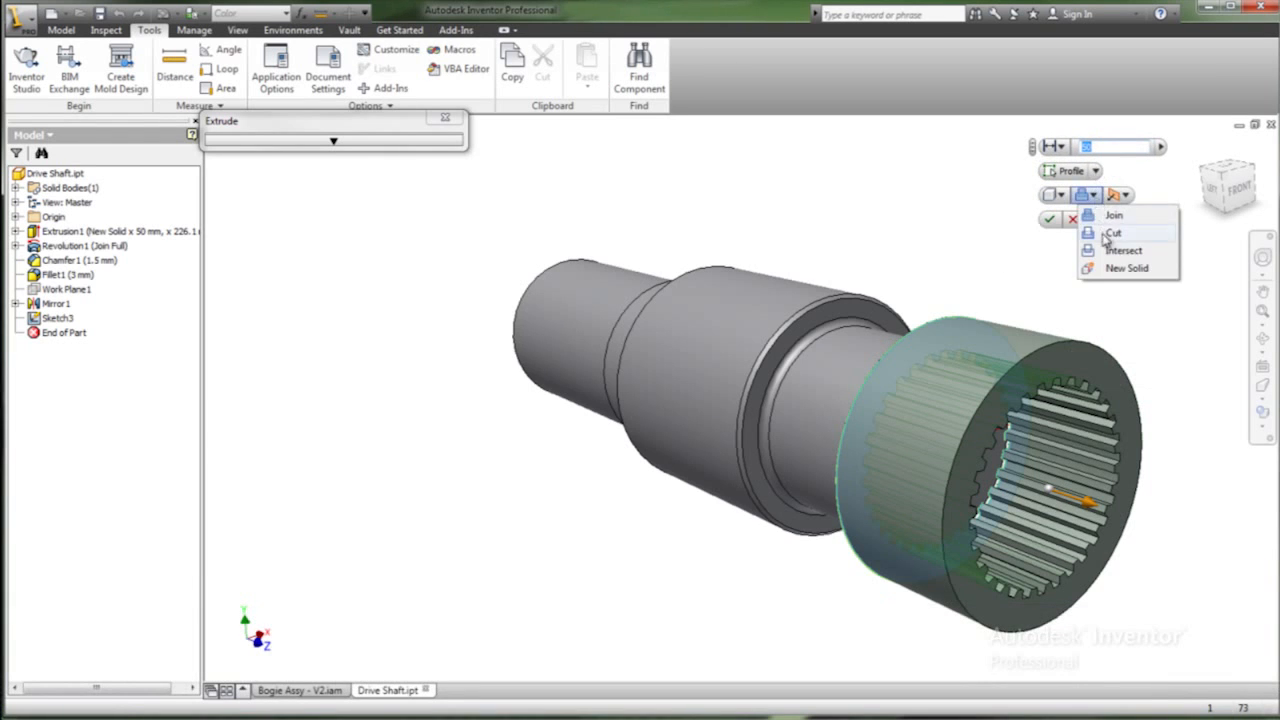
{"action": "left_click", "coordinate": [1113, 232]}
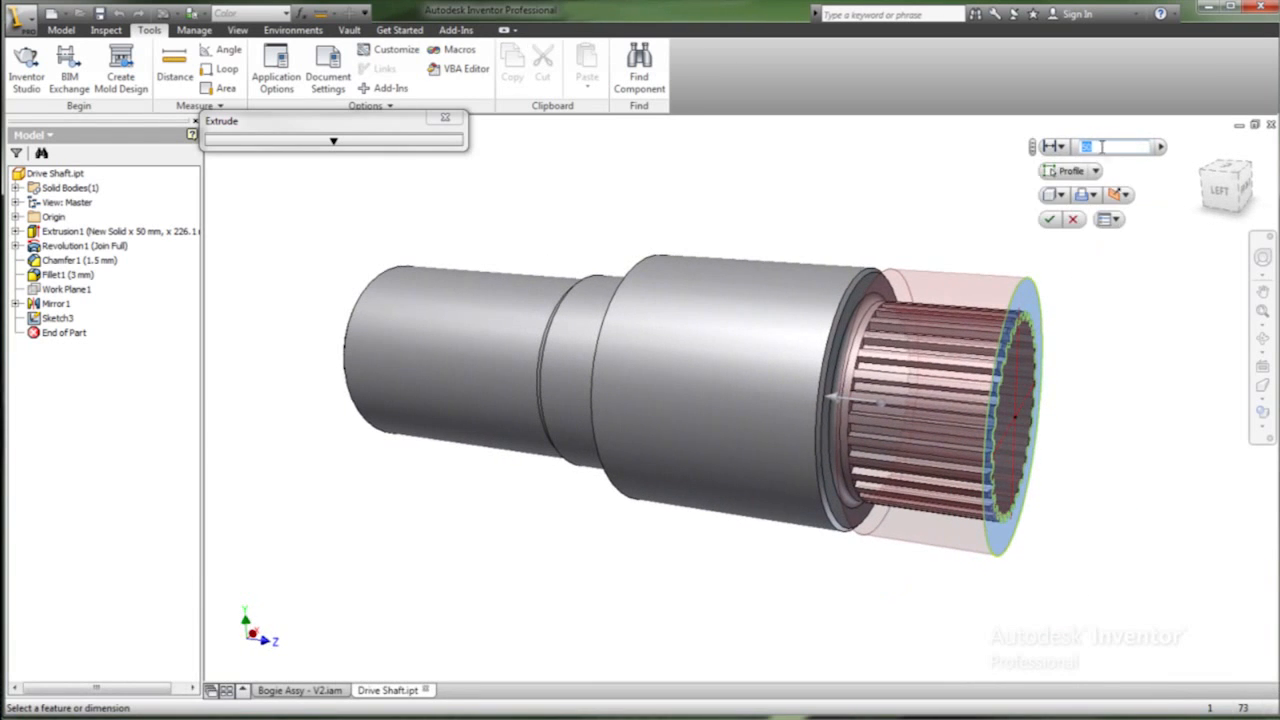
{"action": "type", "text": "51"}
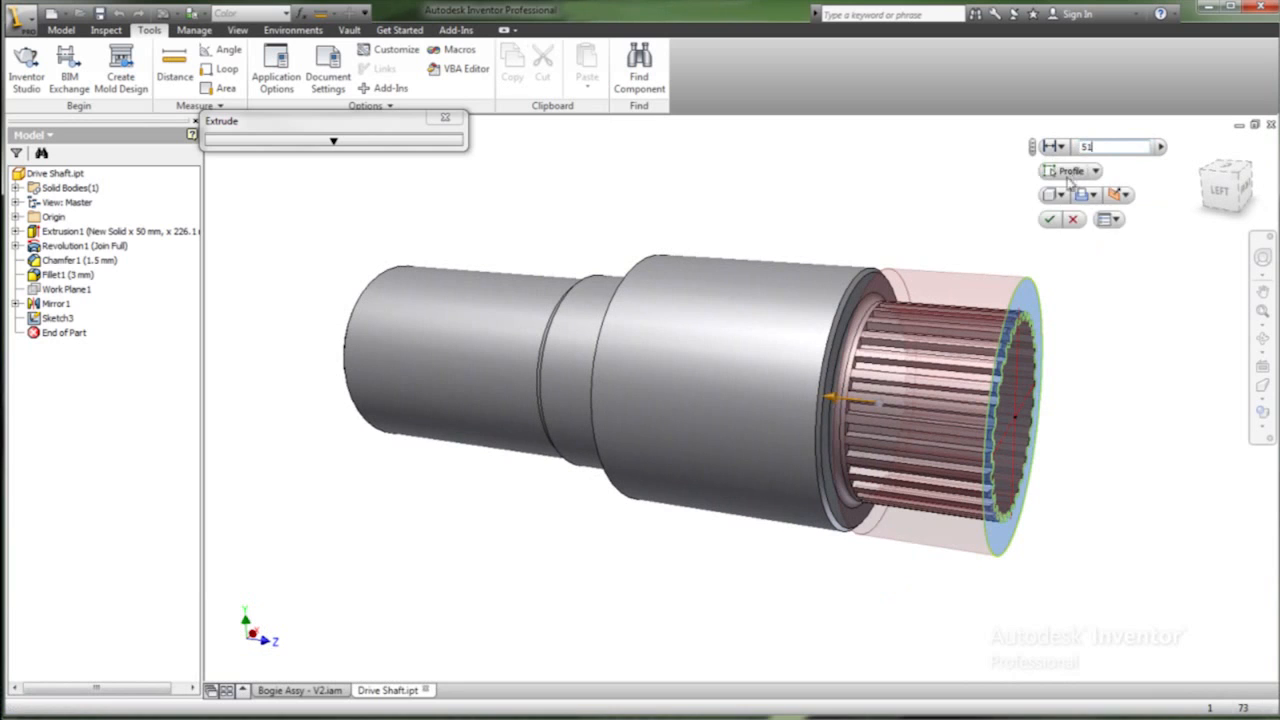
{"action": "left_click", "coordinate": [1050, 219]}
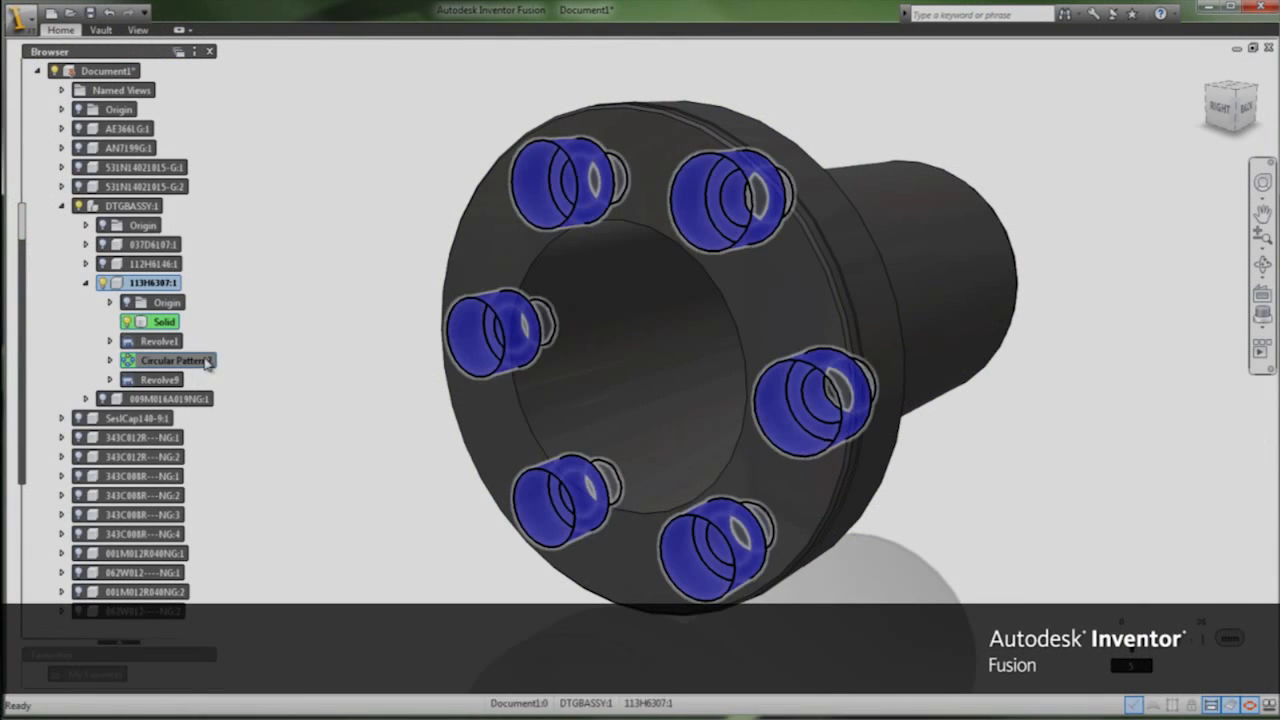
Edit the flange's Circular Pattern and pick the hole's inner face
{"action": "double_click", "coordinate": [170, 360]}
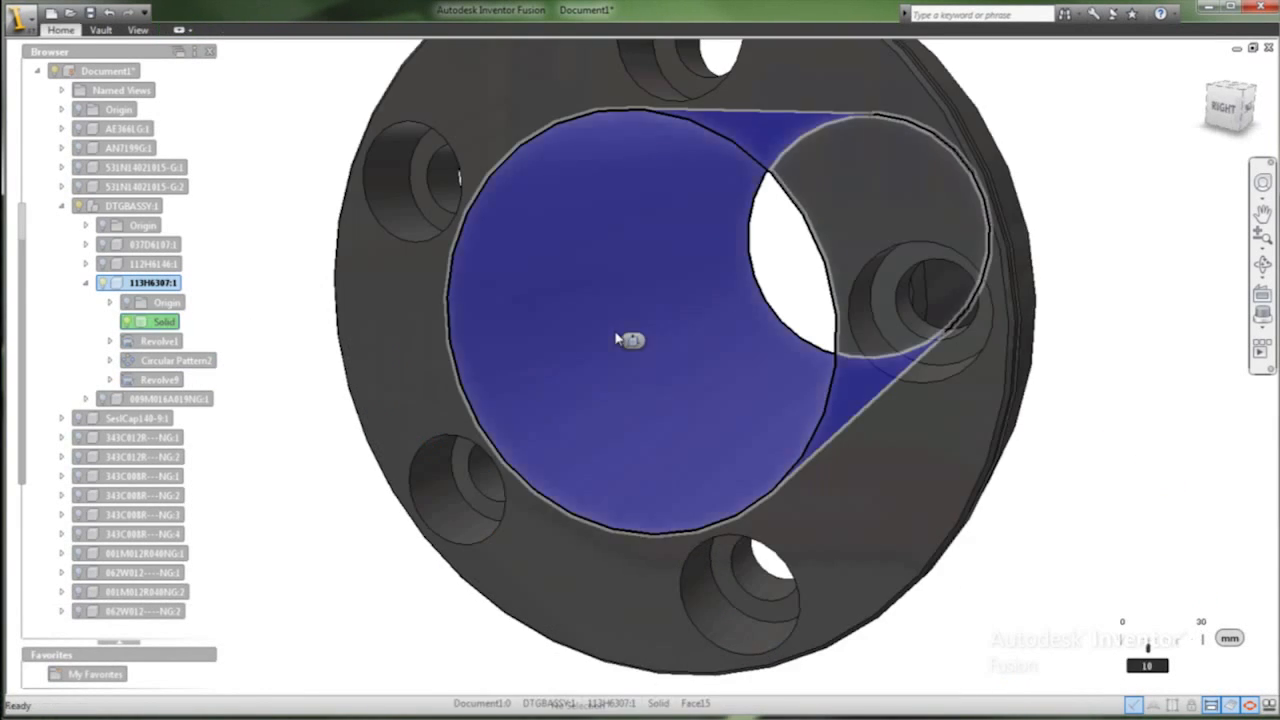
{"action": "left_click", "coordinate": [177, 29]}
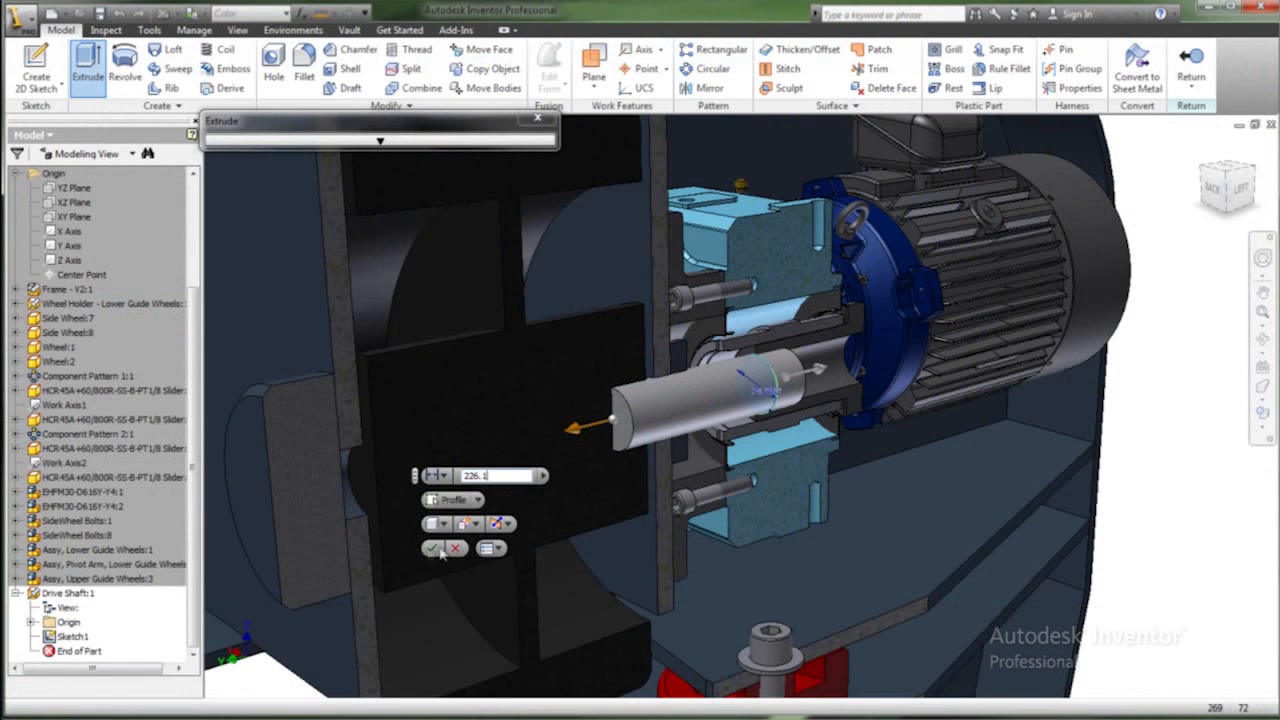
Accept the 226.1 drive shaft extrusion in the motor assembly
{"action": "left_click", "coordinate": [431, 547]}
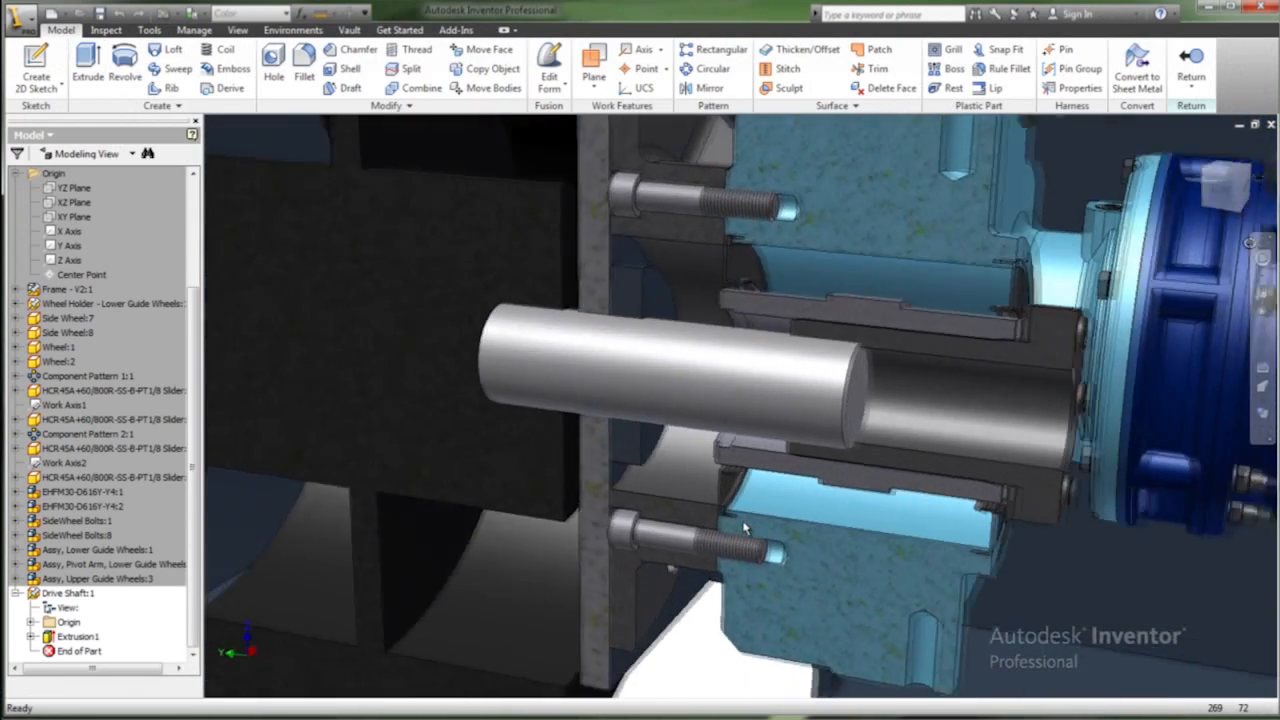
{"action": "right_click", "coordinate": [745, 528]}
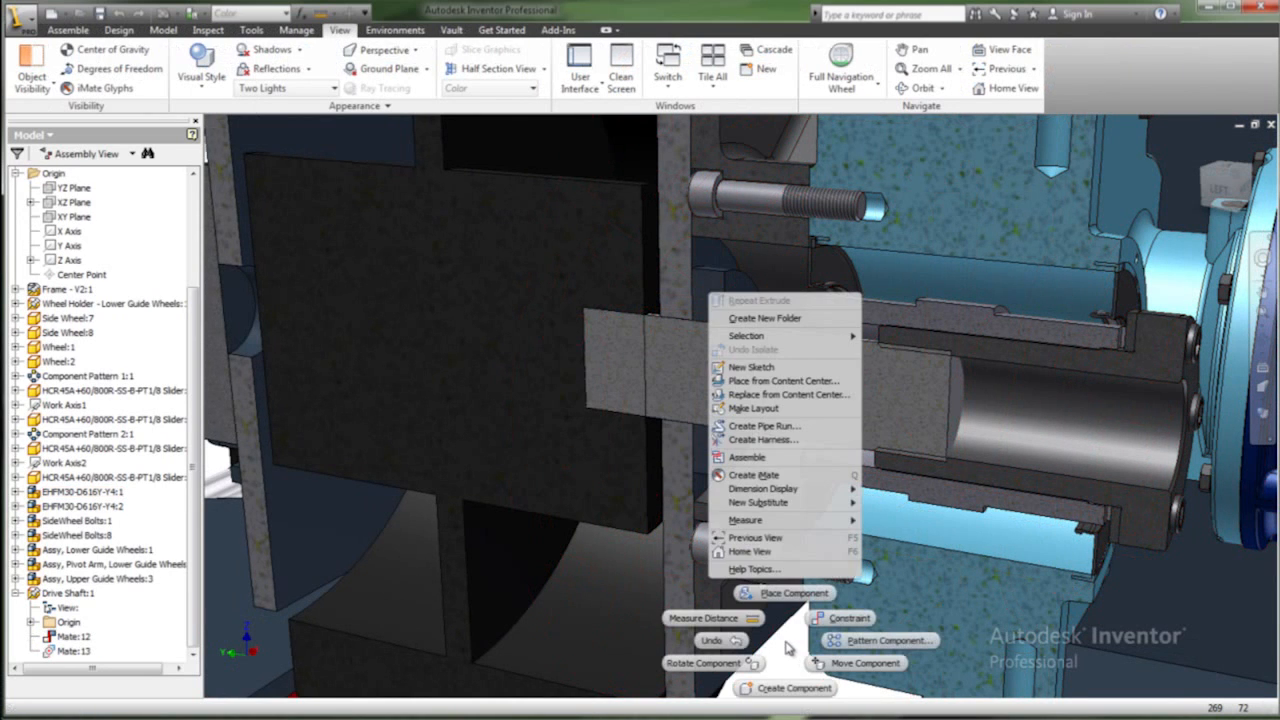
Place an SKF bearing from Content Center onto the shaft and start Stress Analysis
{"action": "left_click", "coordinate": [784, 381]}
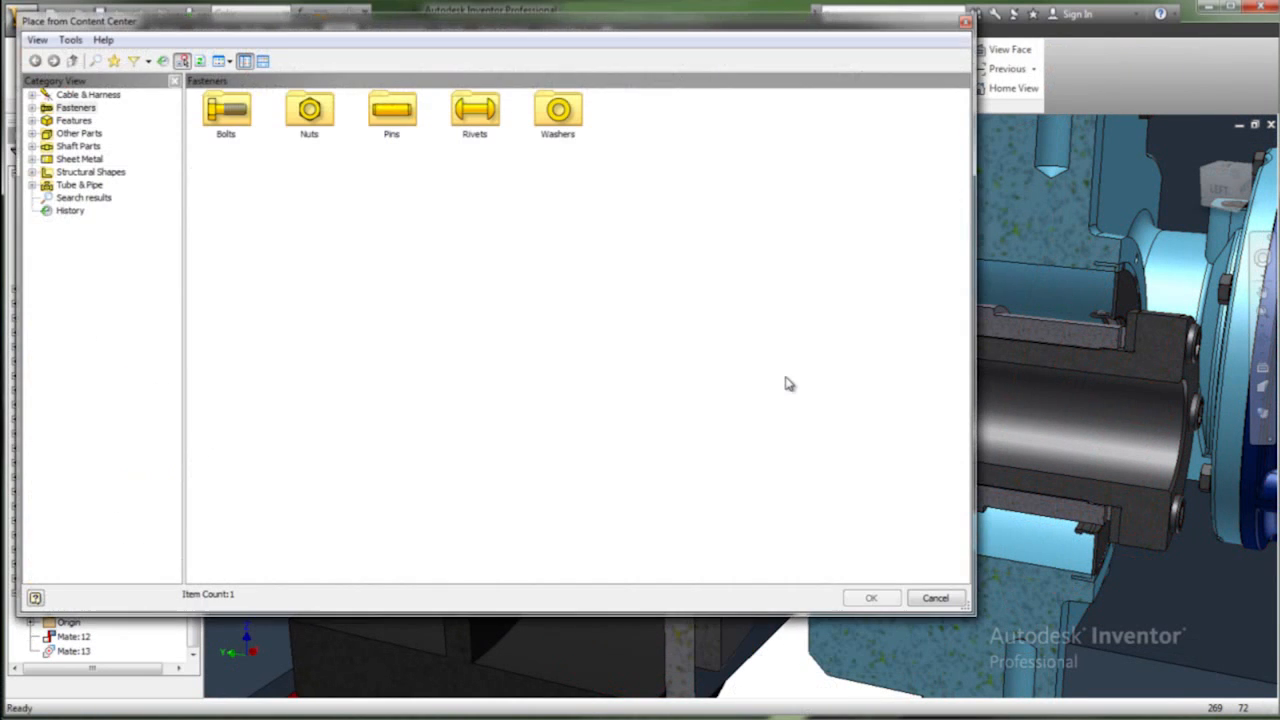
{"action": "left_click", "coordinate": [78, 145]}
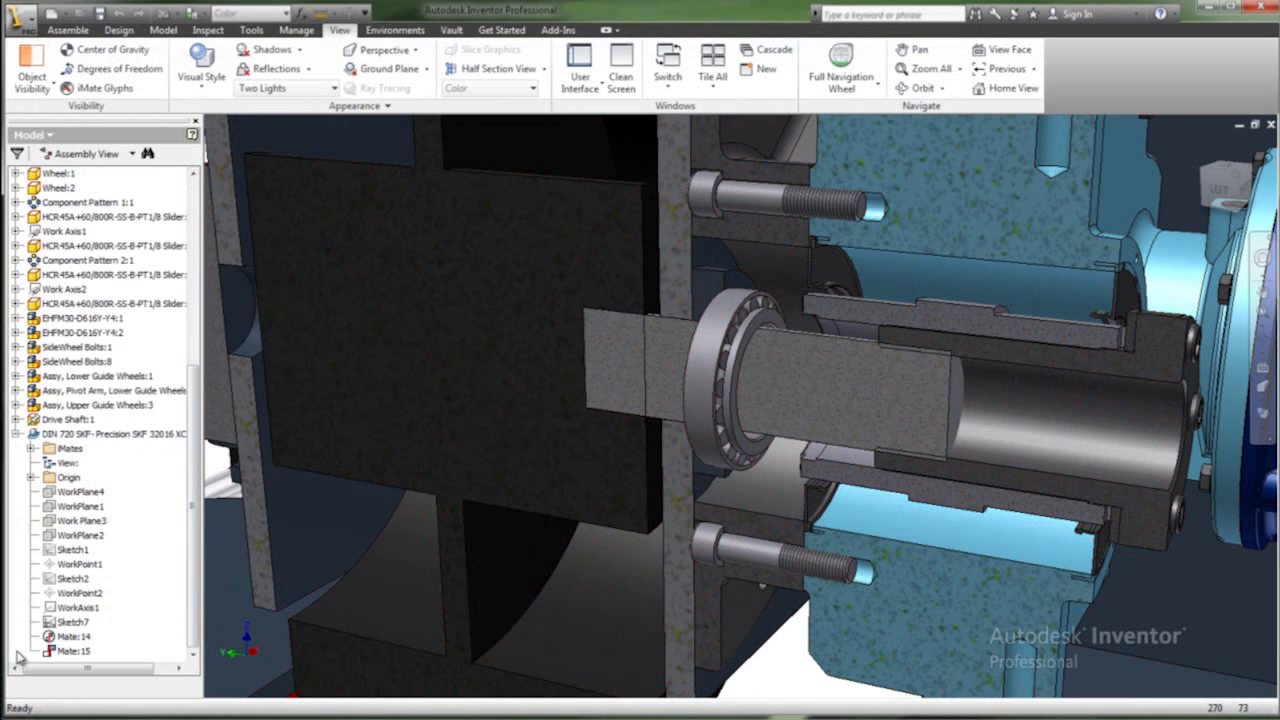
{"action": "left_click", "coordinate": [70, 651]}
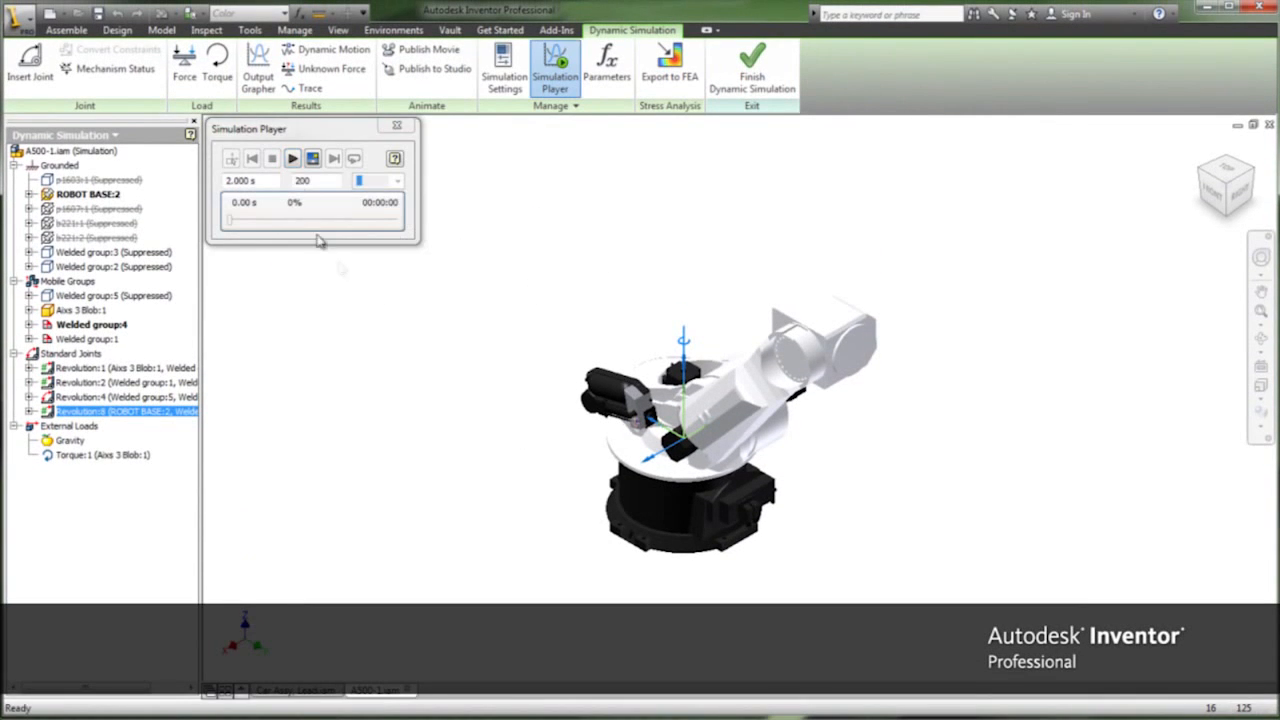
{"action": "left_click", "coordinate": [291, 158]}
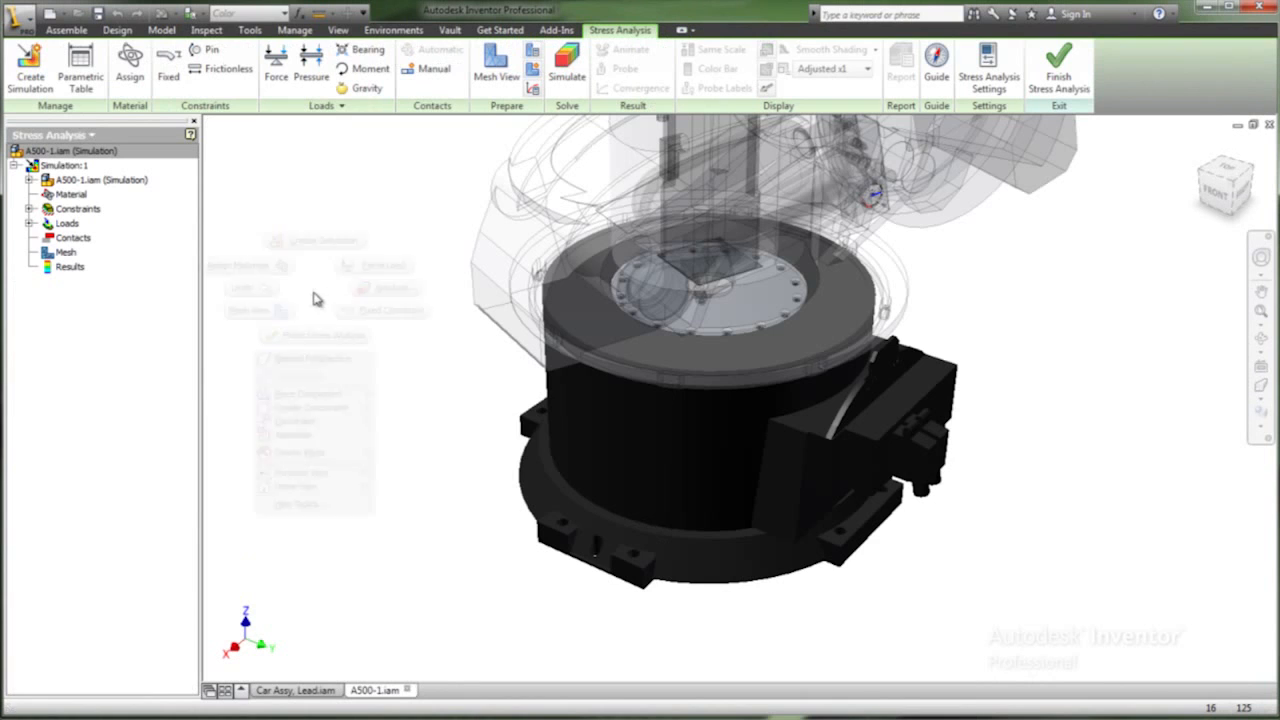
Run the simulation to show Von Mises stress with 141.4 and 148.7 MPa probes
{"action": "left_click", "coordinate": [627, 50]}
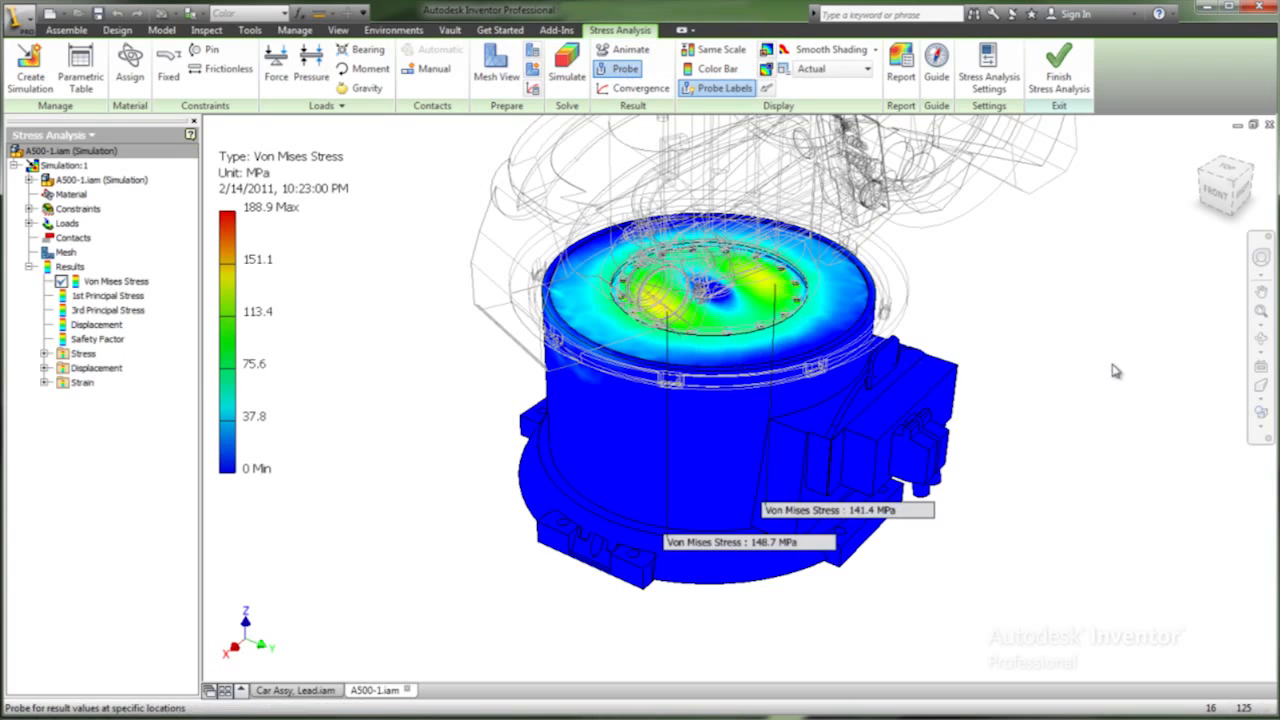
{"action": "mouse_move", "coordinate": [443, 354]}
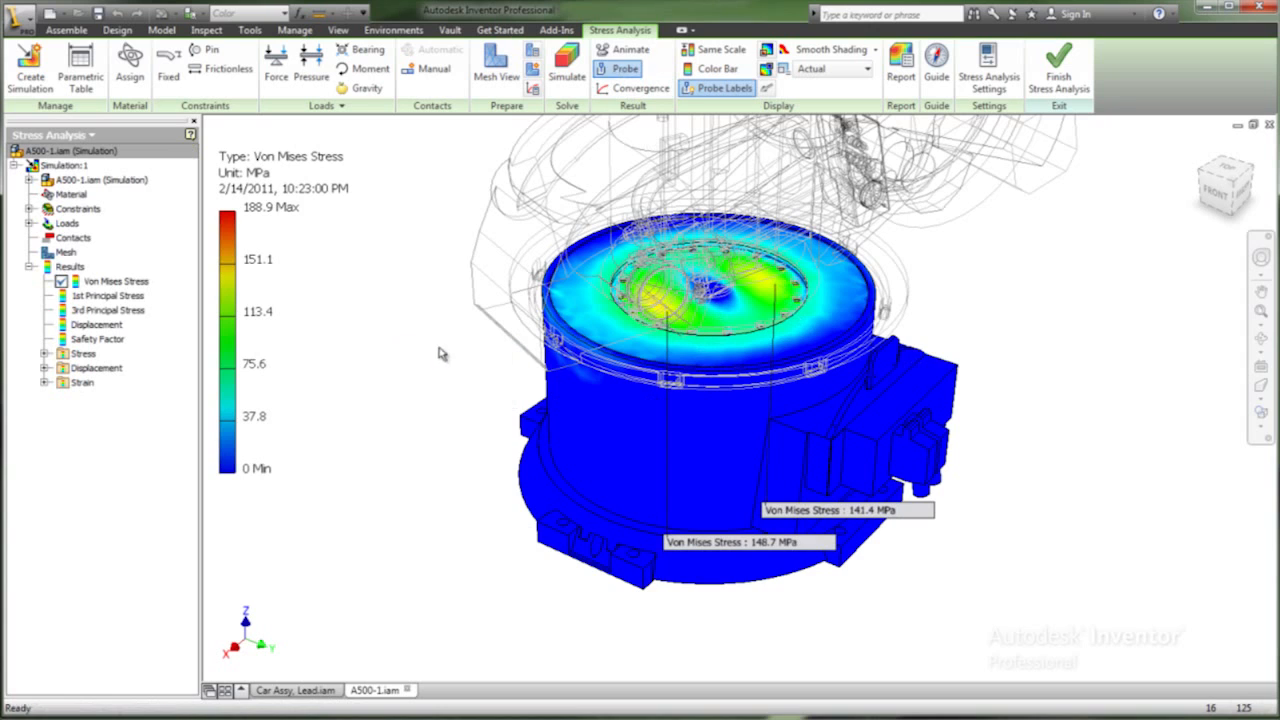